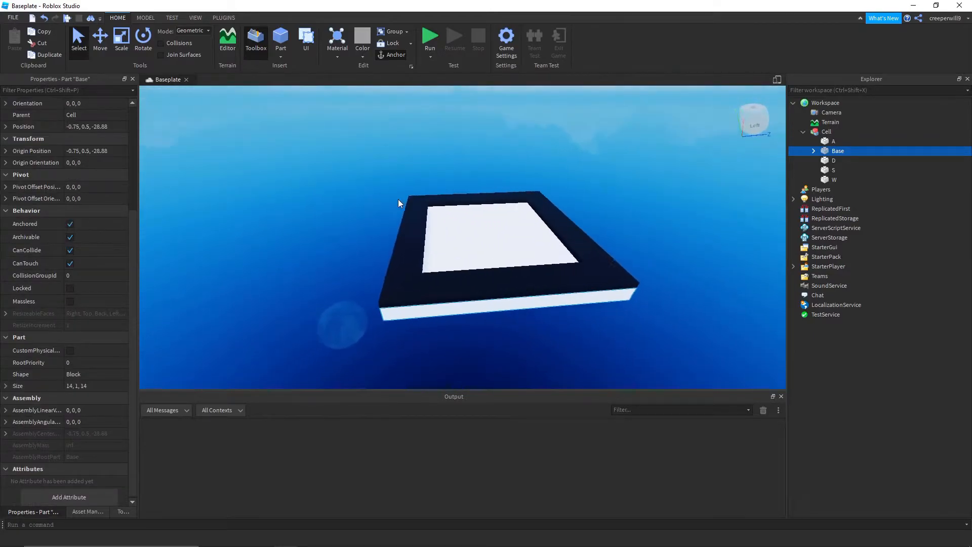
Inspect the Cell model's Base and wall parts in the Explorer and move Cell into ReplicatedStorage.
left_click(95, 386)
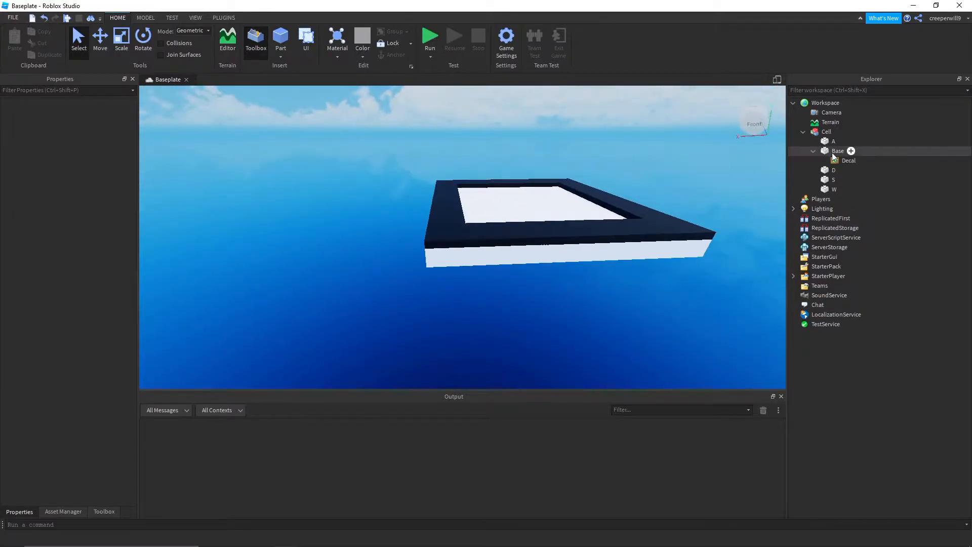
left_click(848, 160)
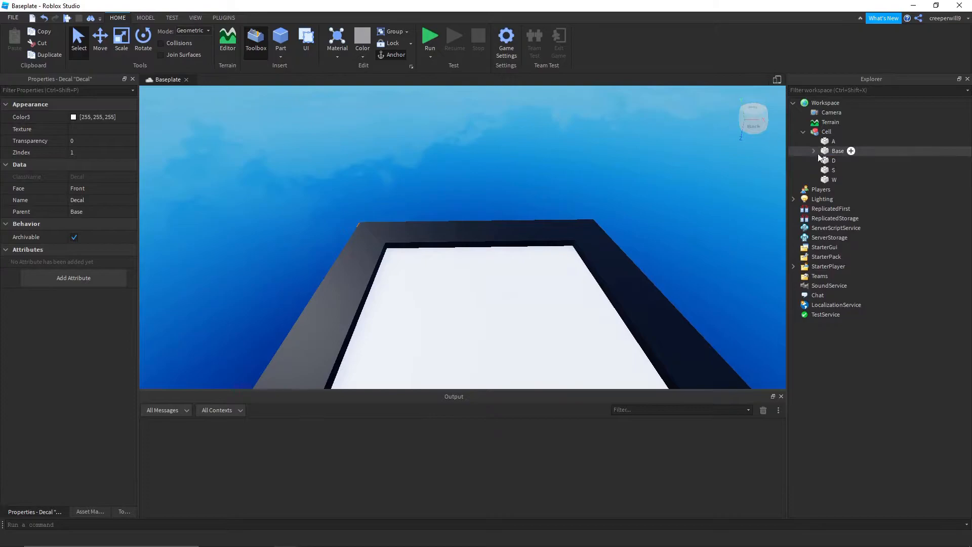
left_click(834, 179)
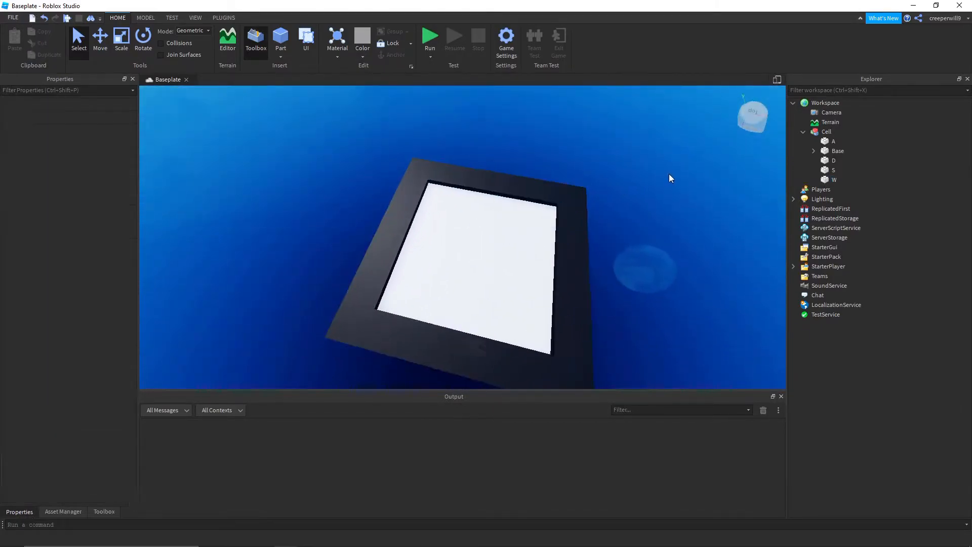
left_click(833, 179)
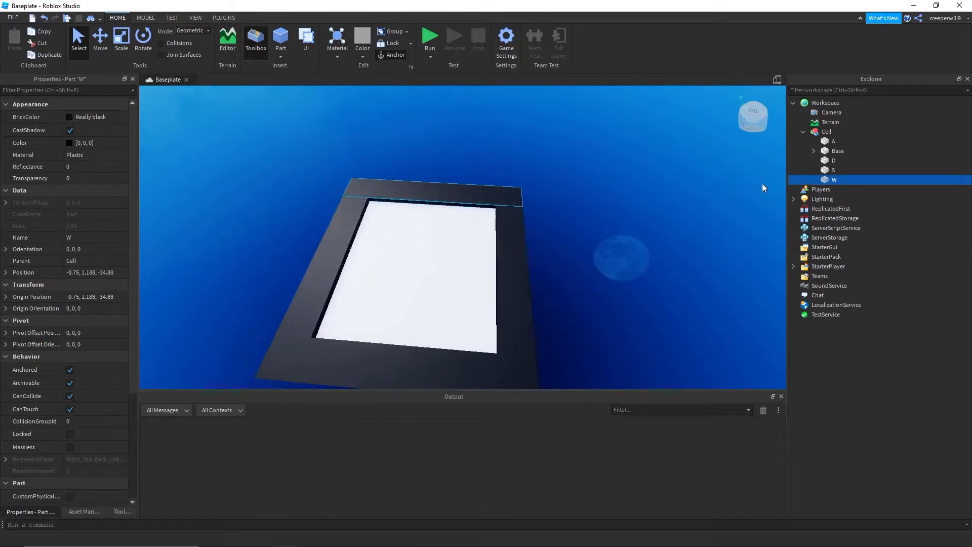
left_click(834, 141)
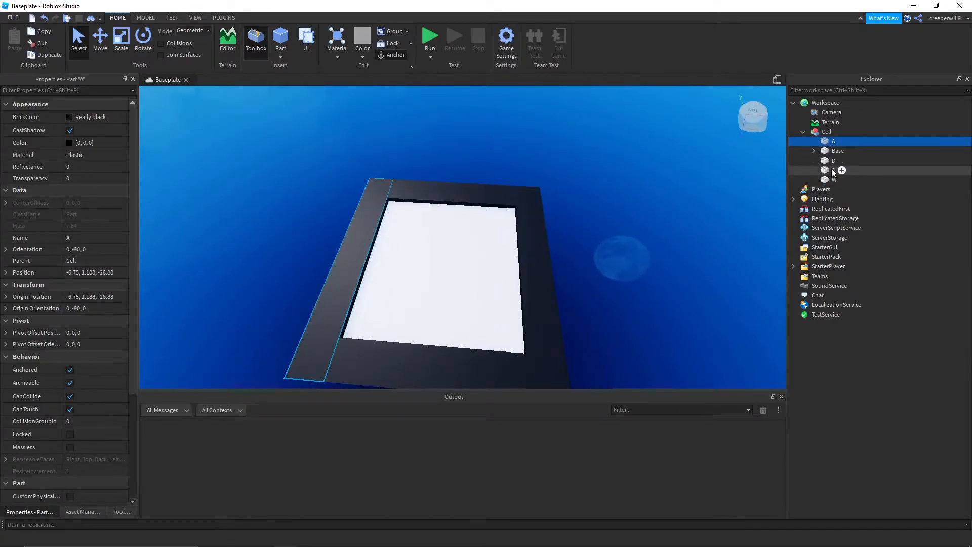
left_click(833, 180)
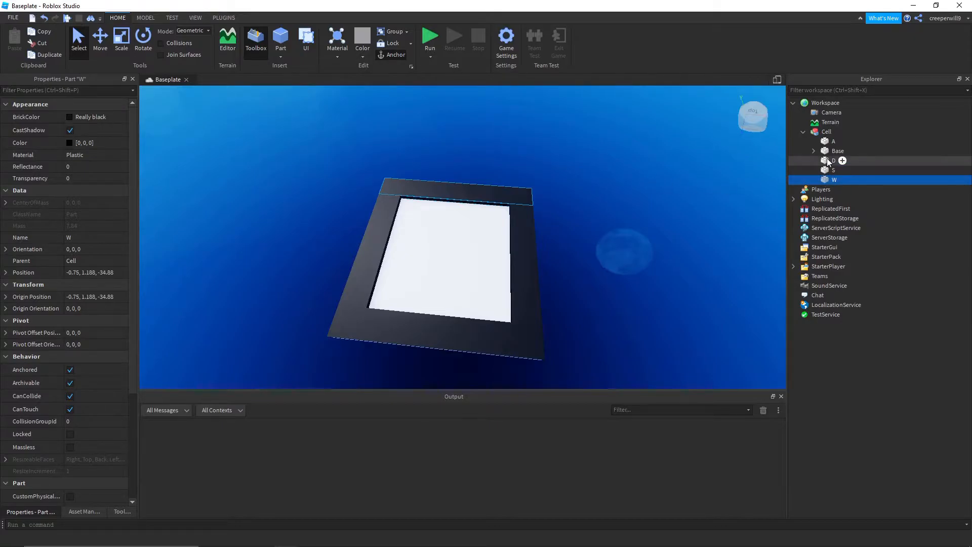
left_click(834, 141)
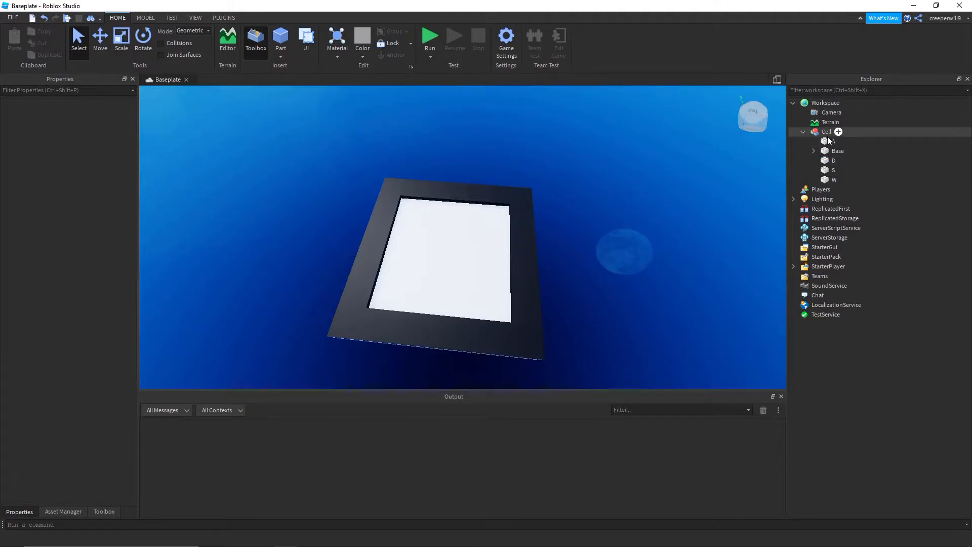
left_click(833, 141)
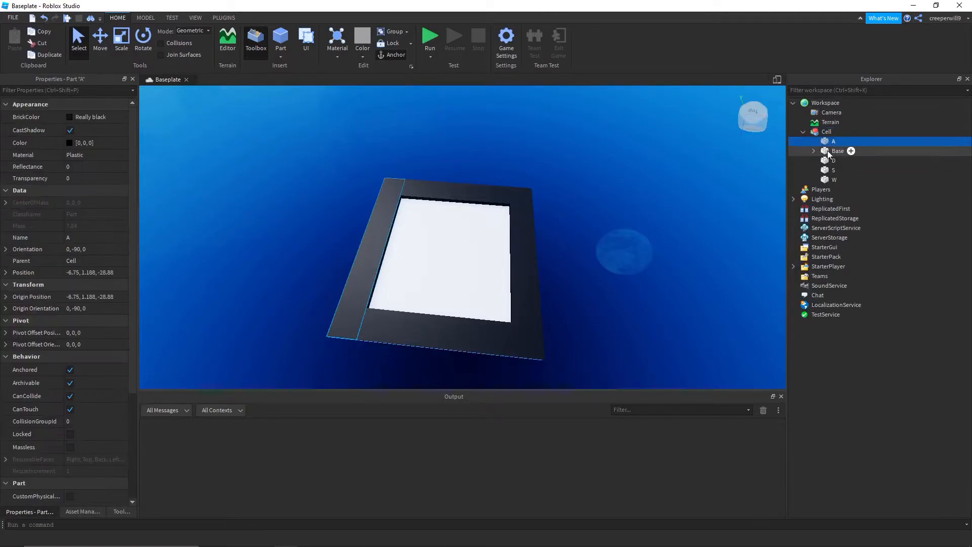
left_click(836, 150)
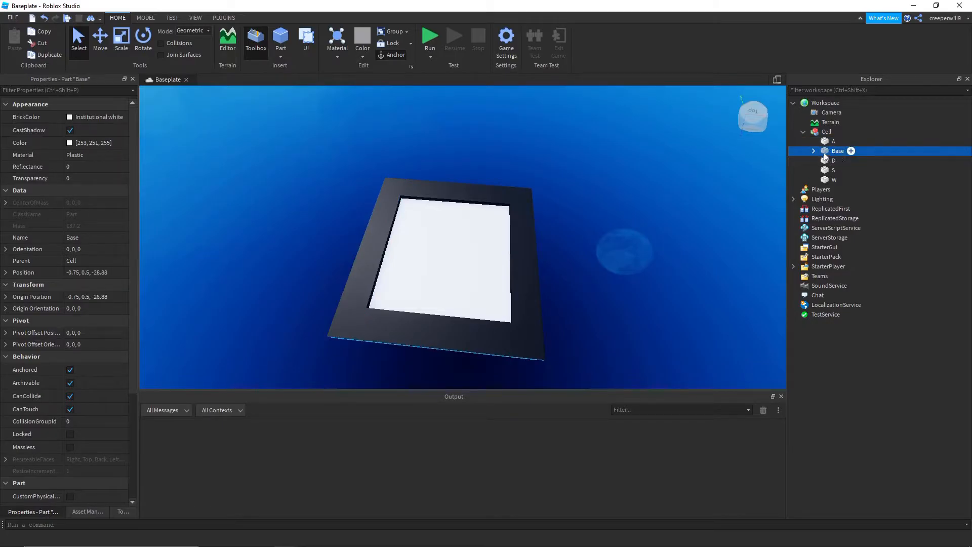
left_click(827, 132)
type("sc")
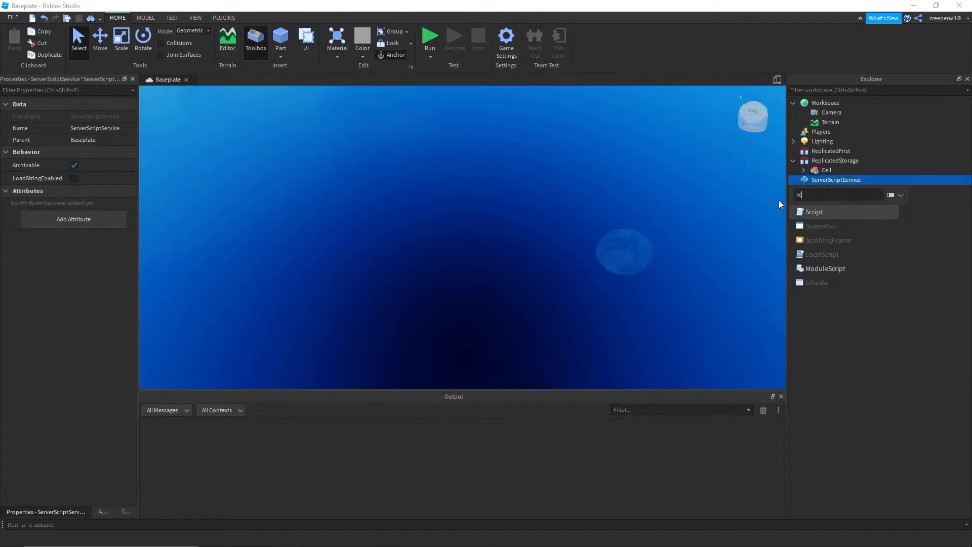
Add a Main script to ServerScriptService and a Maze ModuleScript to ServerStorage, keeping Main open.
left_click(814, 212)
type("Main")
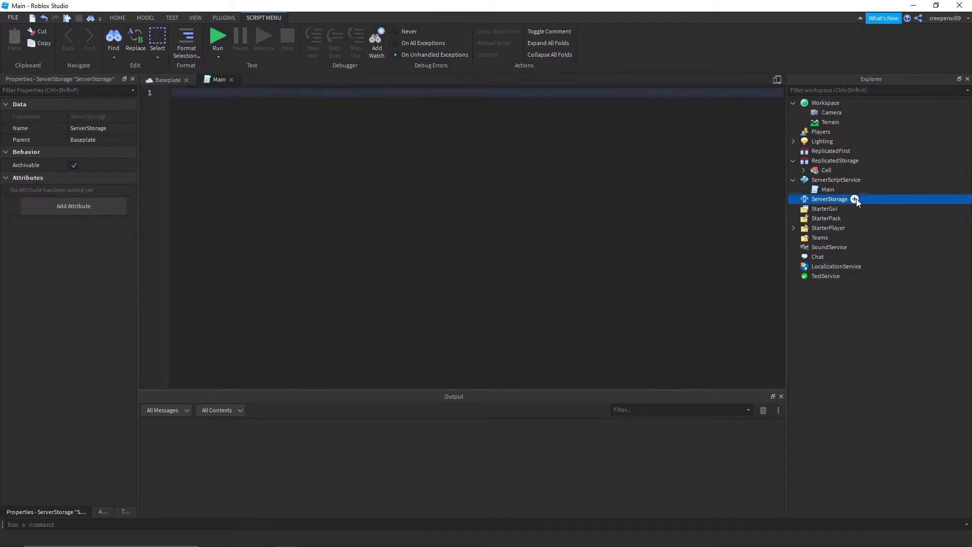
right_click(829, 199)
type("Maze")
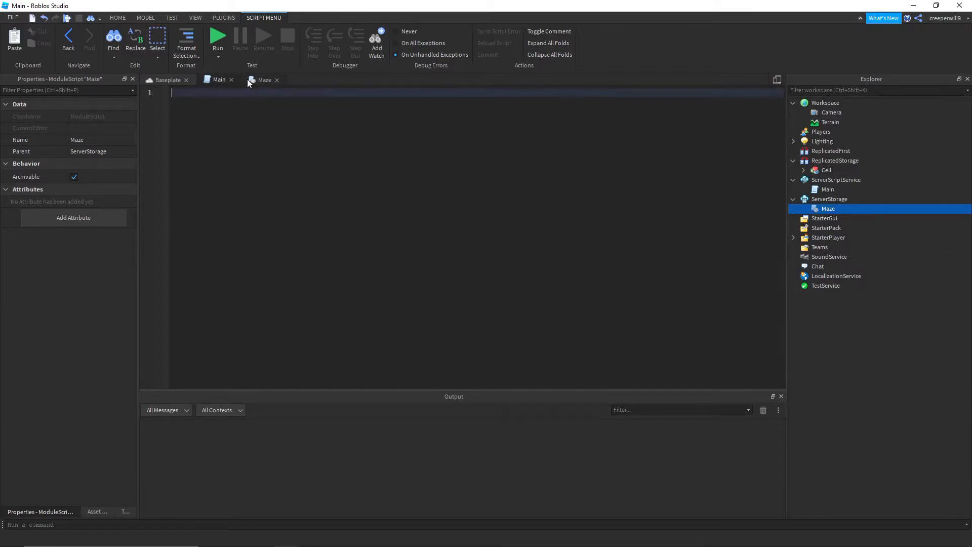
left_click(277, 80)
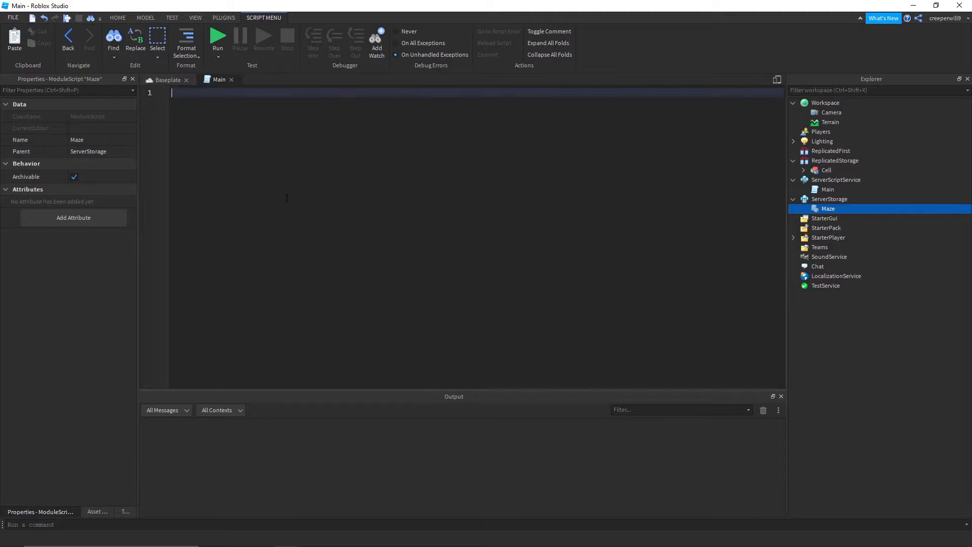
Write local ss = game:GetService("ServerStorage") and local Maze = require(ss.Maze) in Main.
type("local ss =")
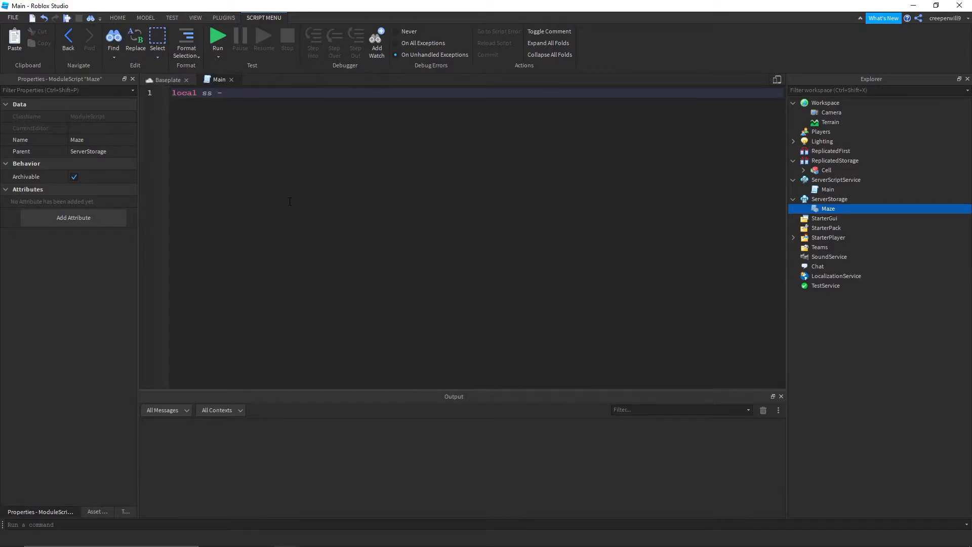
type("= game:GetService(\"")
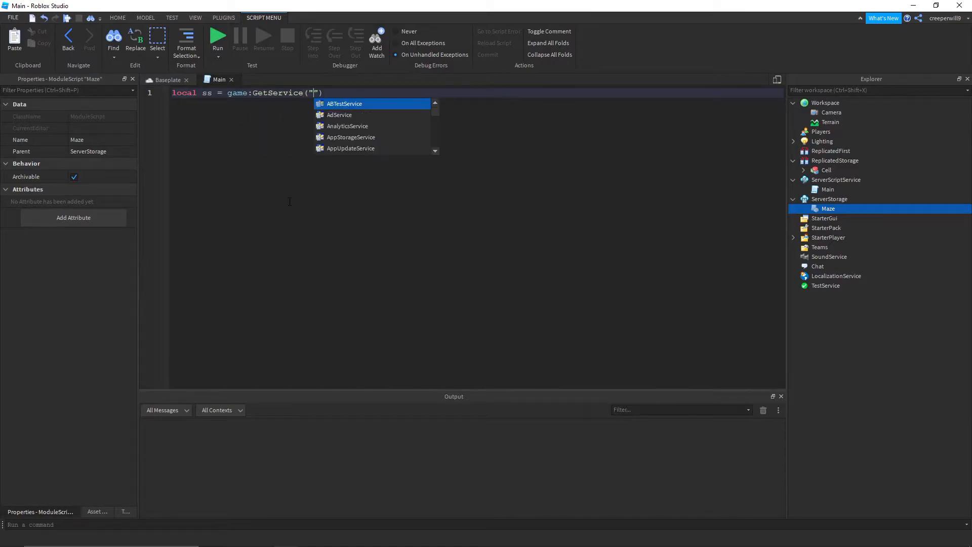
type("ServerStorage")
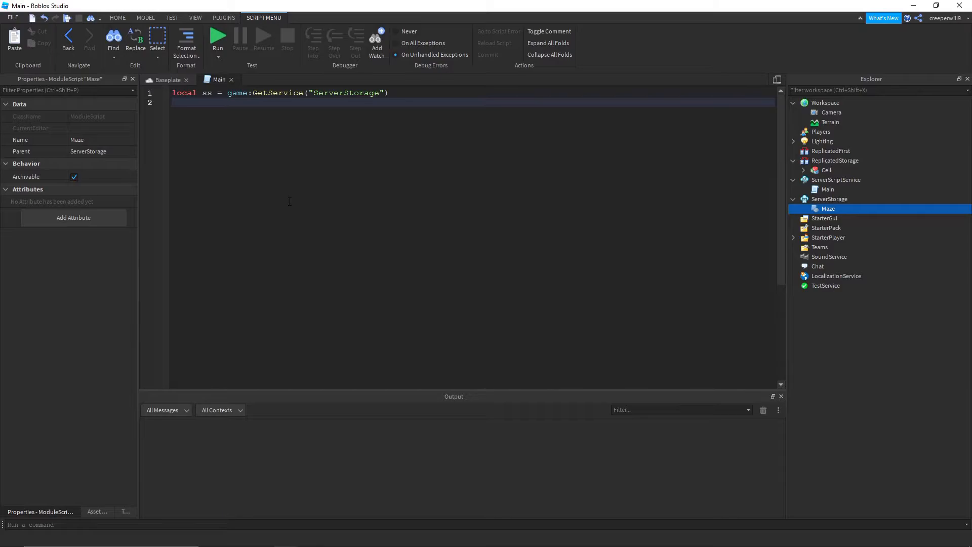
type("local Maze = r")
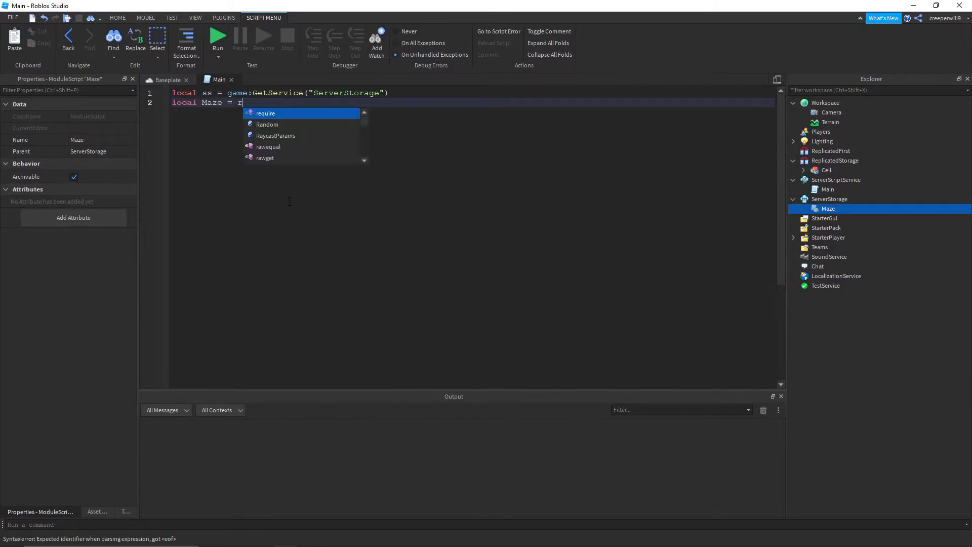
type("equire(g")
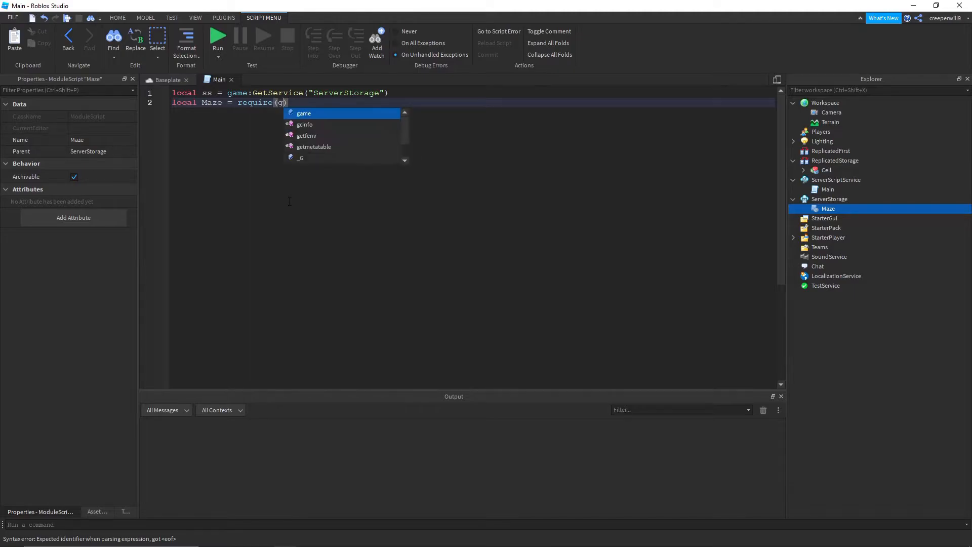
type("ss.Maze")
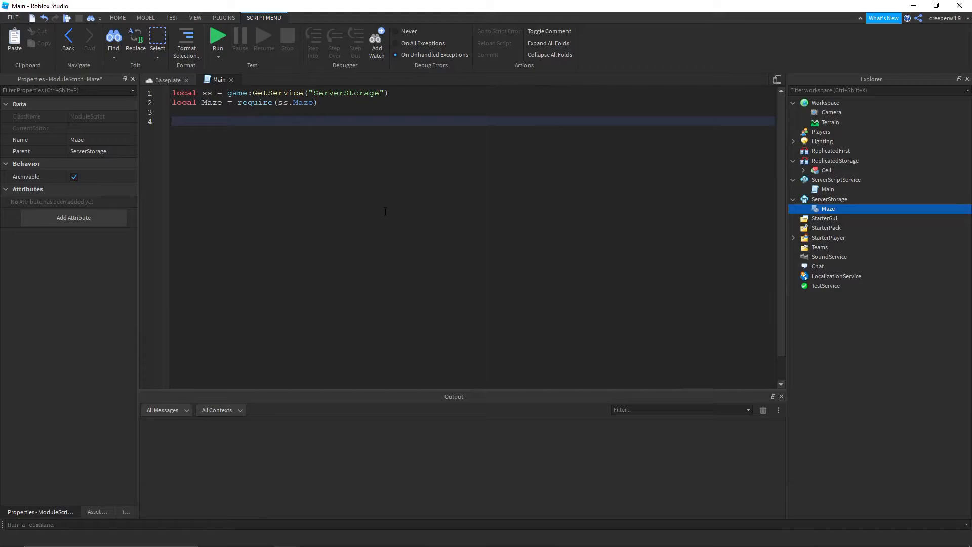
Declare local width = 0 and local height = 0 for the whole maze.
type("local w")
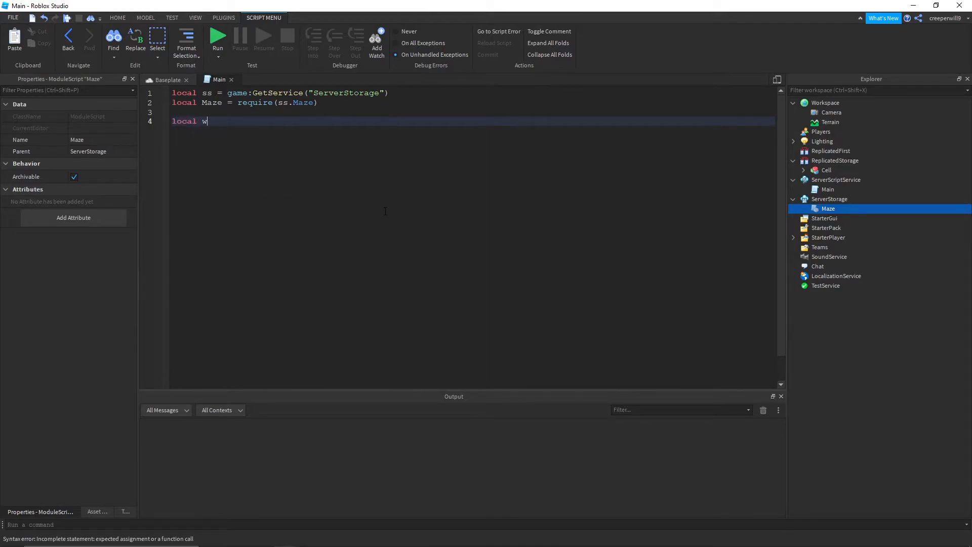
type("idth = 4")
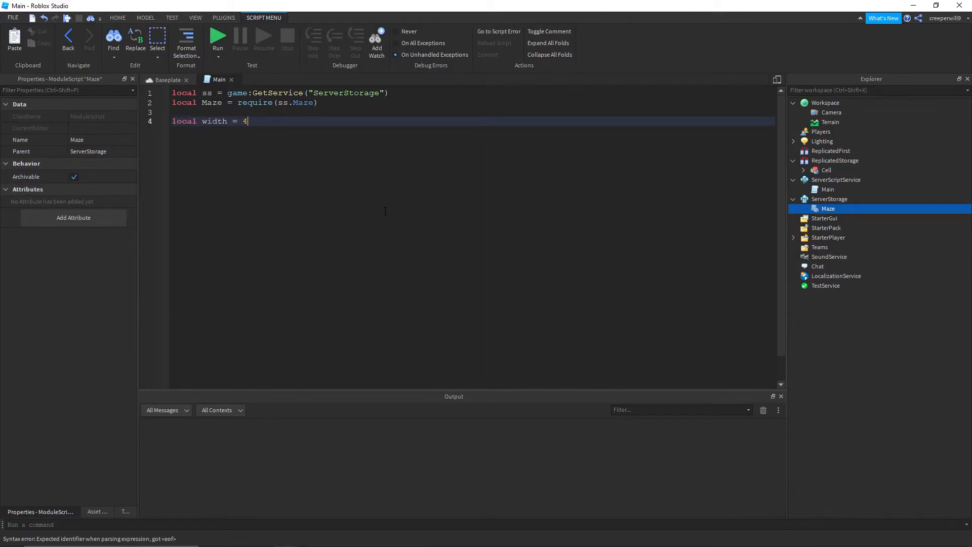
key("Backspace")
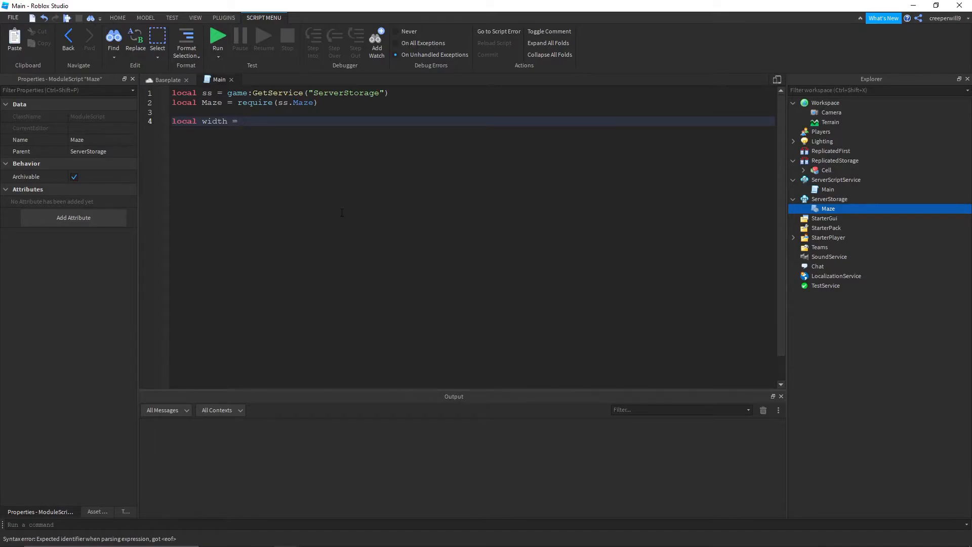
type("0")
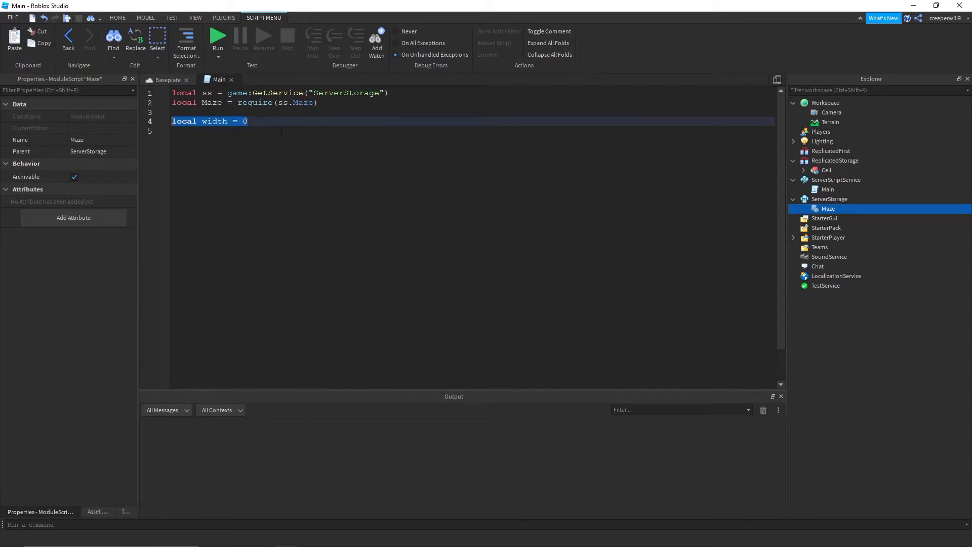
type("local he = 0")
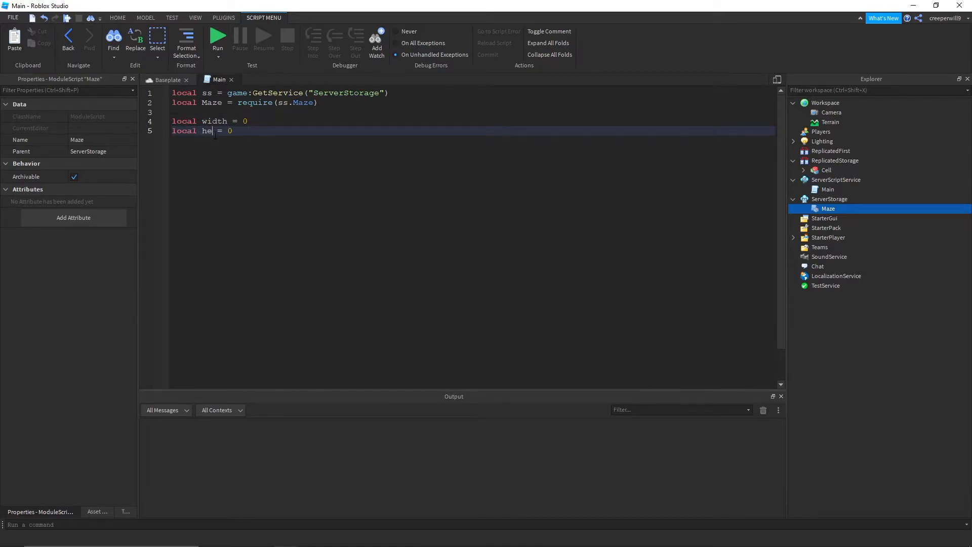
type("ight")
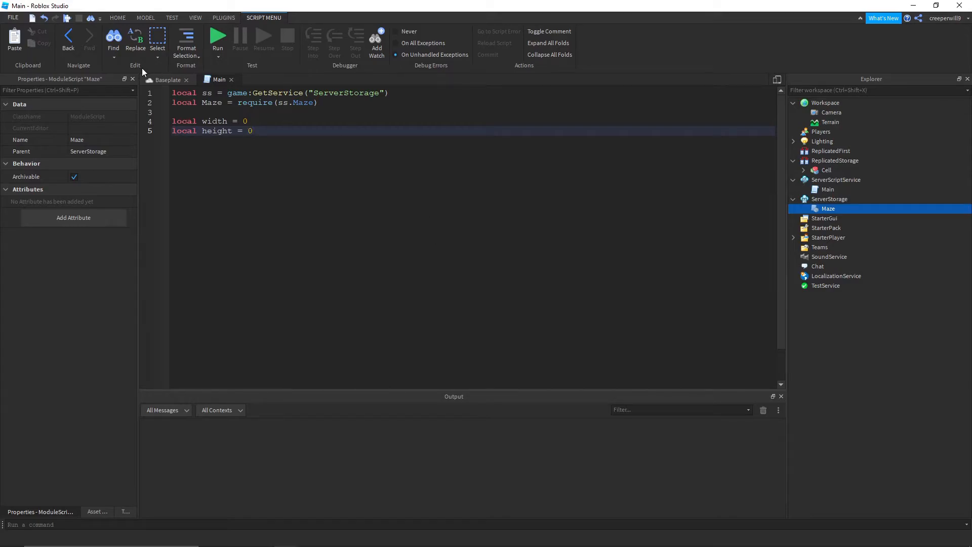
Check part sizes and declare local w = 12 -- 14 - 2 and local l = 12 for one cell.
left_click(166, 79)
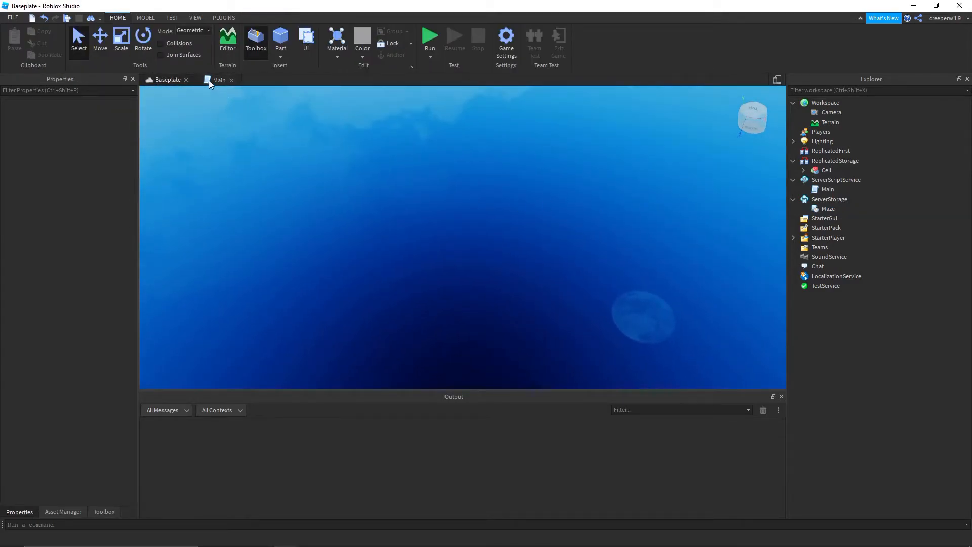
left_click(219, 79)
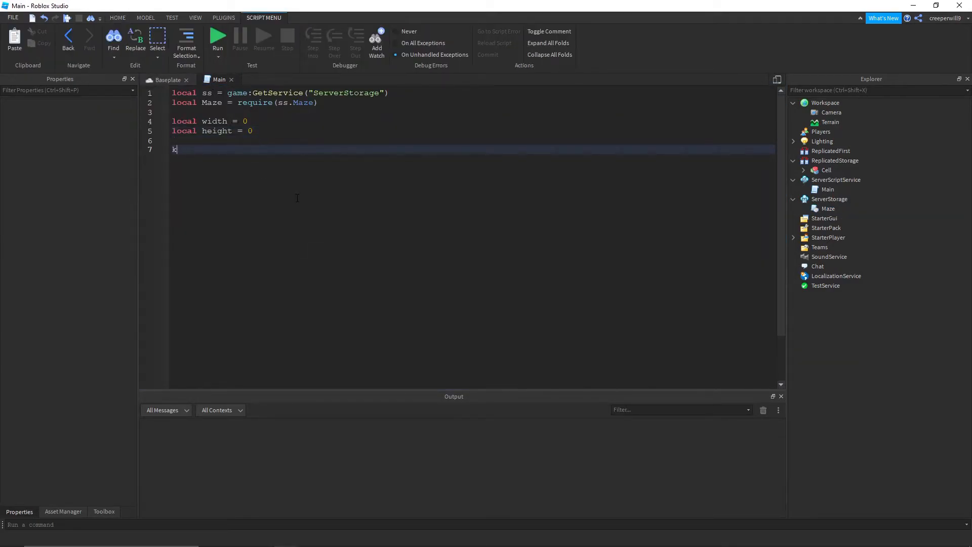
key("Return")
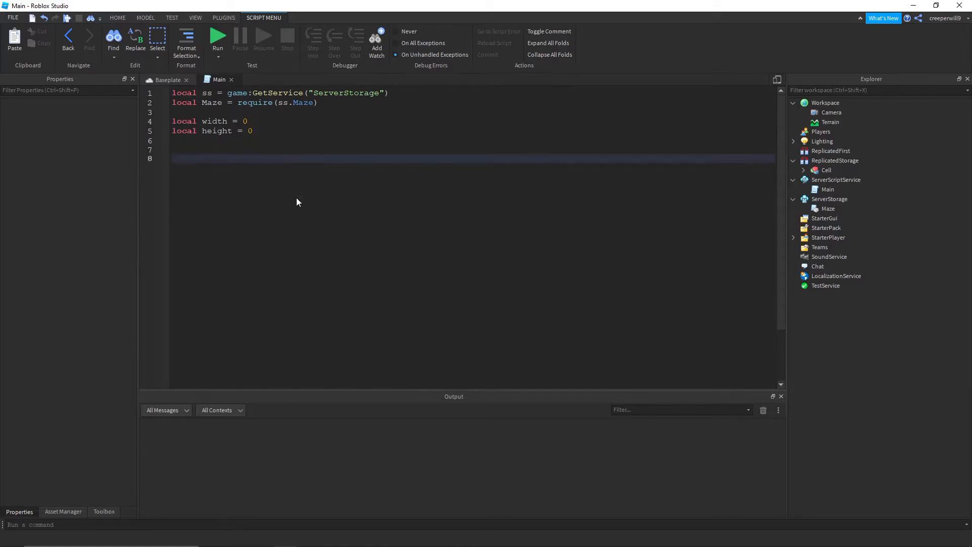
type("local w = 14")
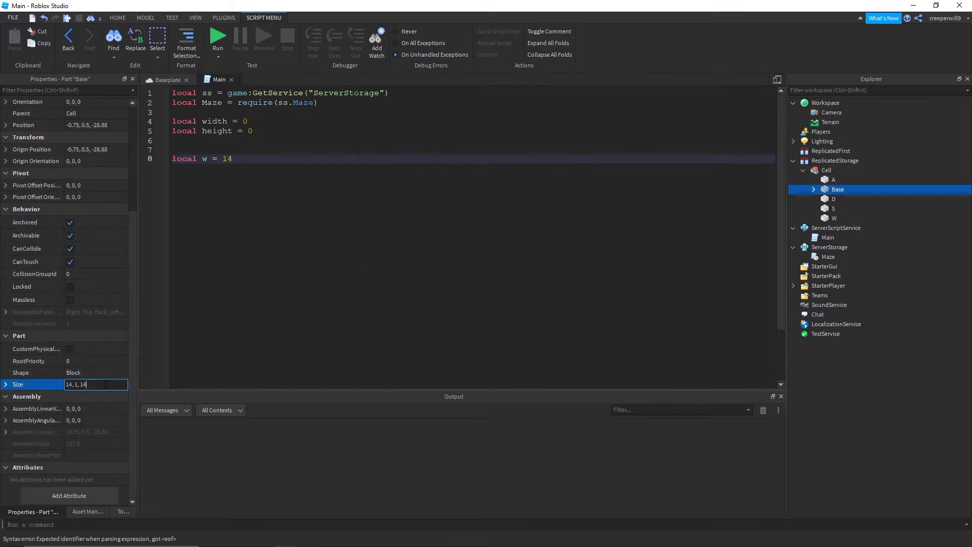
type("- 2")
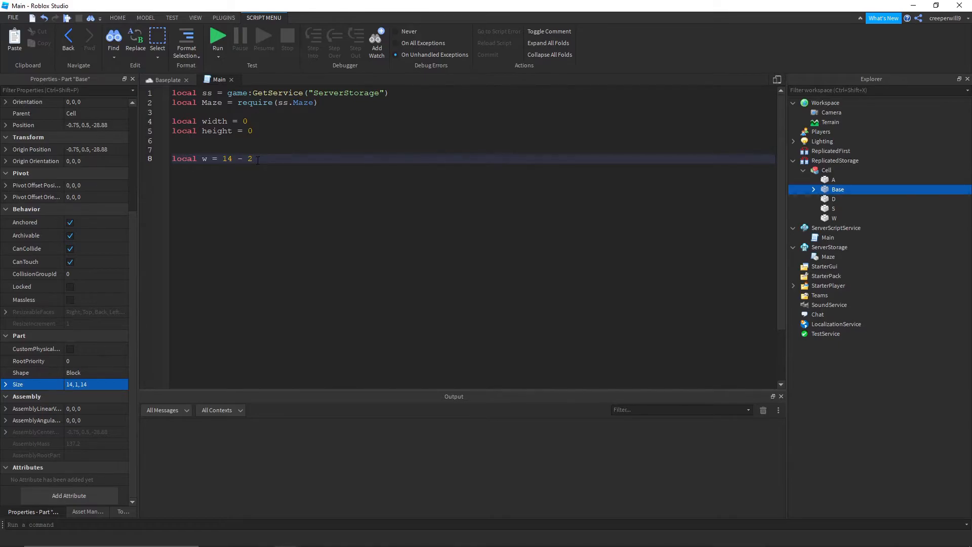
left_click(834, 199)
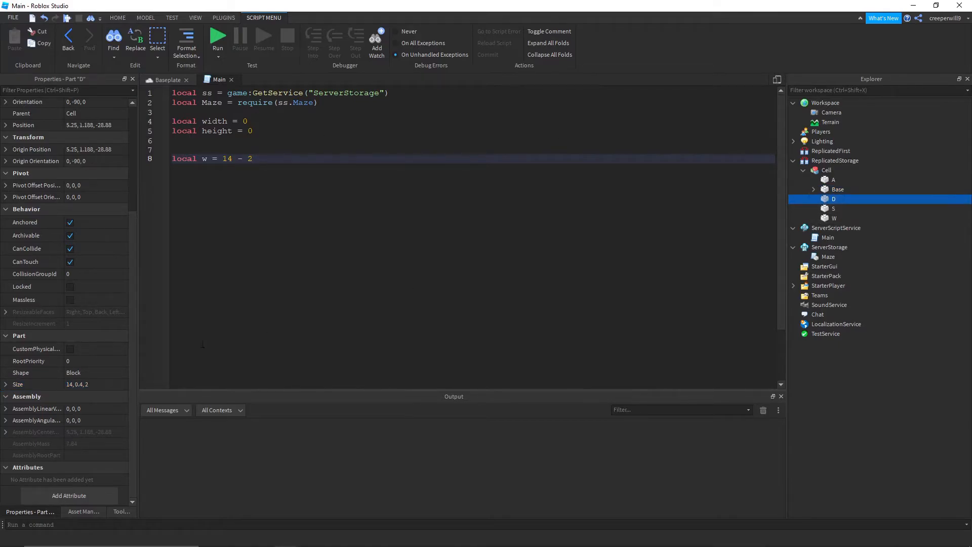
left_click(93, 384)
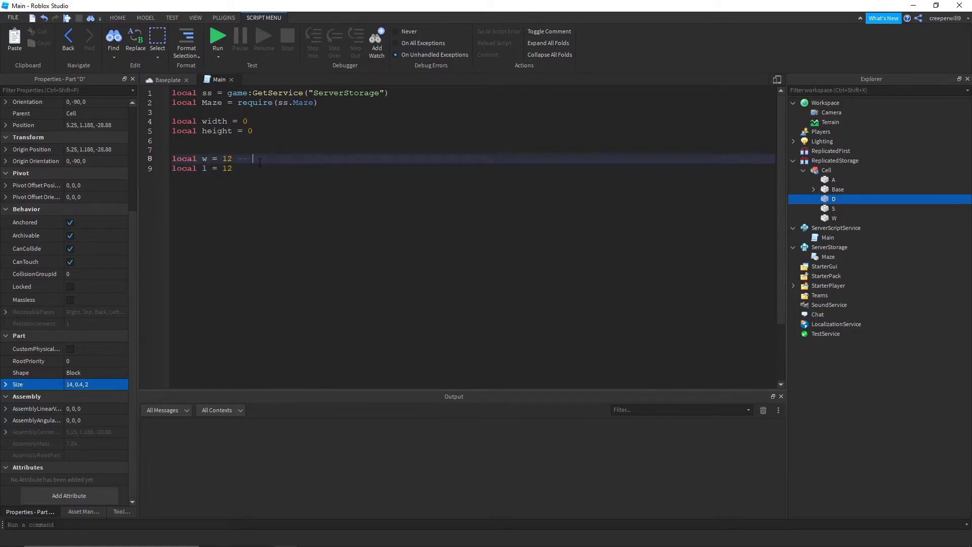
type("14 - 2")
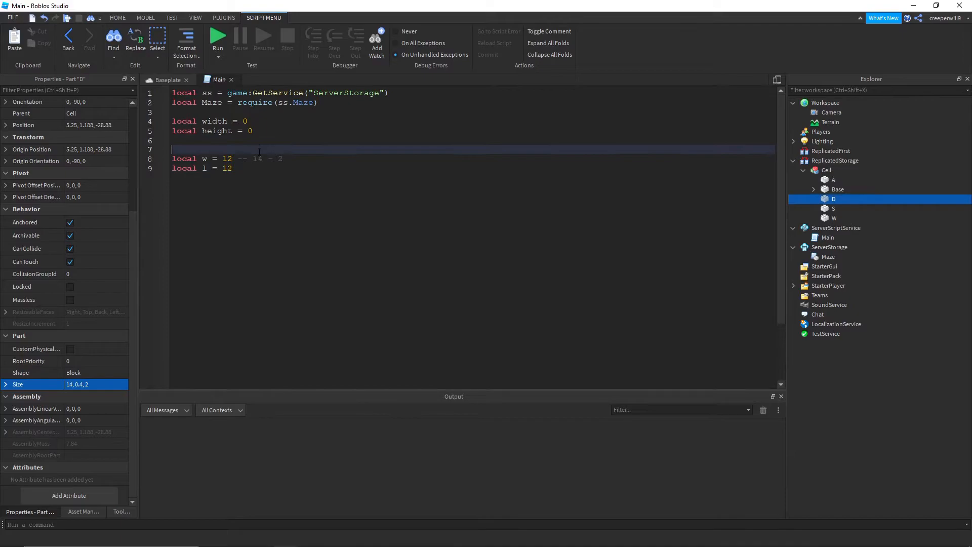
Add '-- Whole Maze' above width/height and '-- One cell' above w/l.
type("loa")
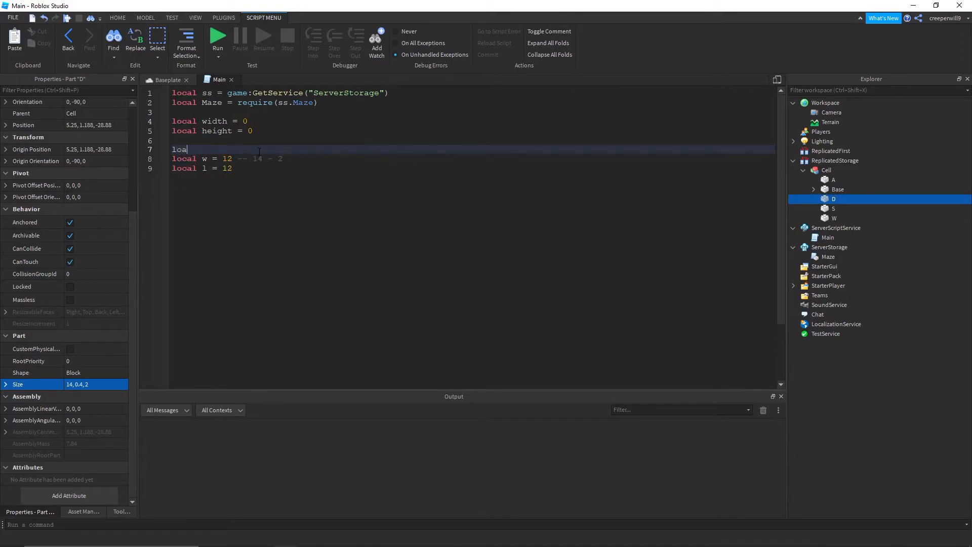
key("Backspace")
type("--")
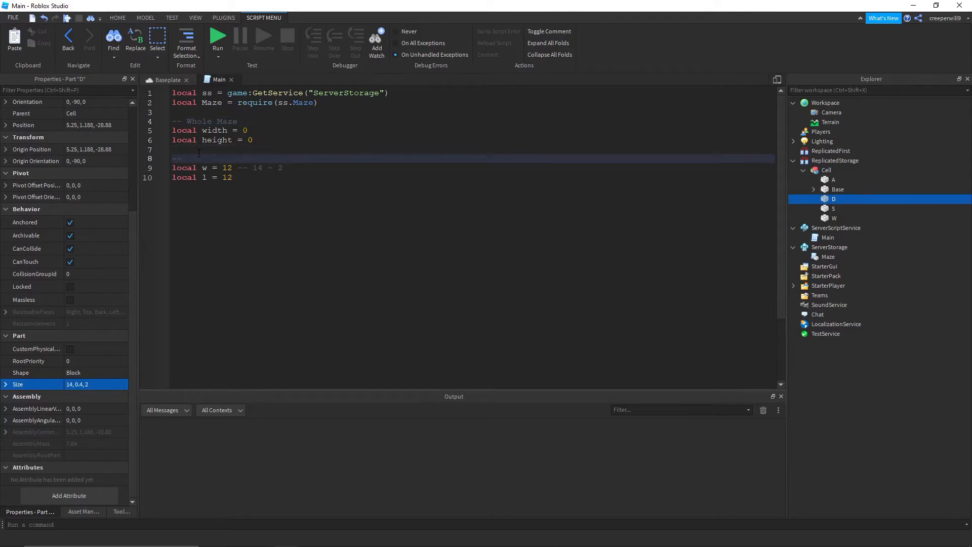
type("One cell")
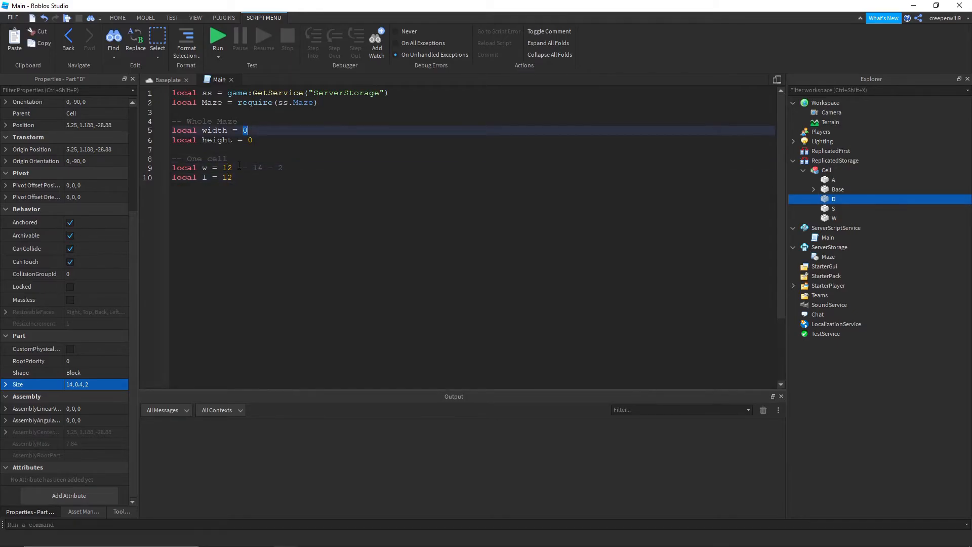
left_click(232, 177)
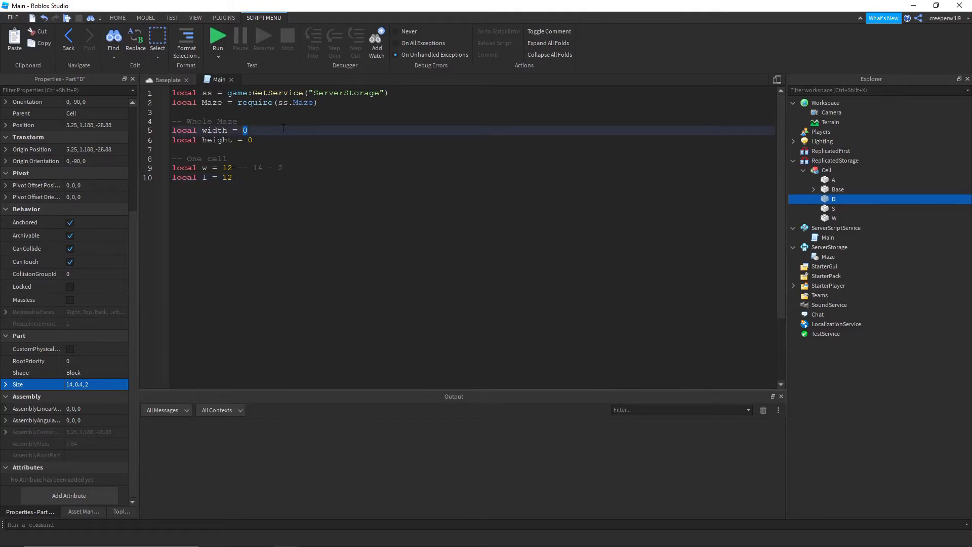
Set maze width and height to 120 each after trying 60 and 240.
type("12")
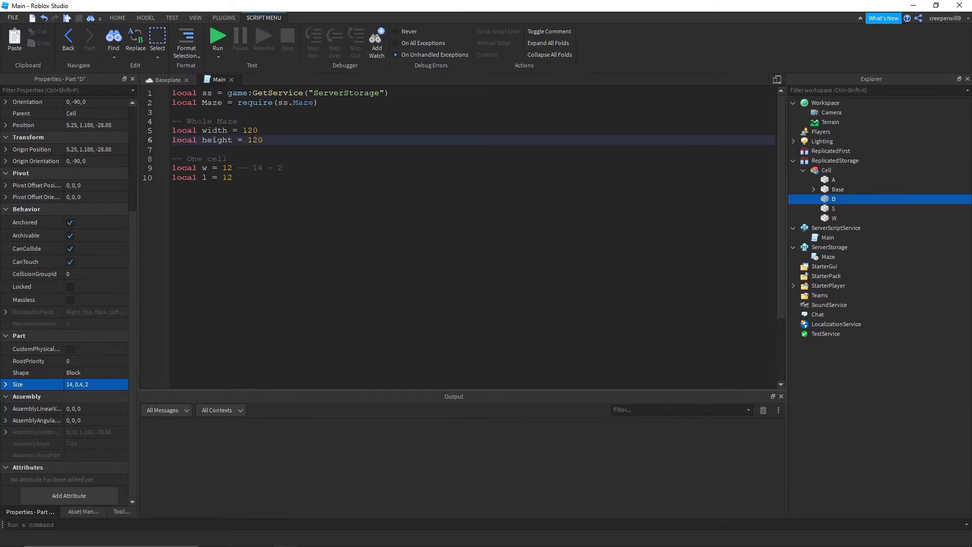
type("60")
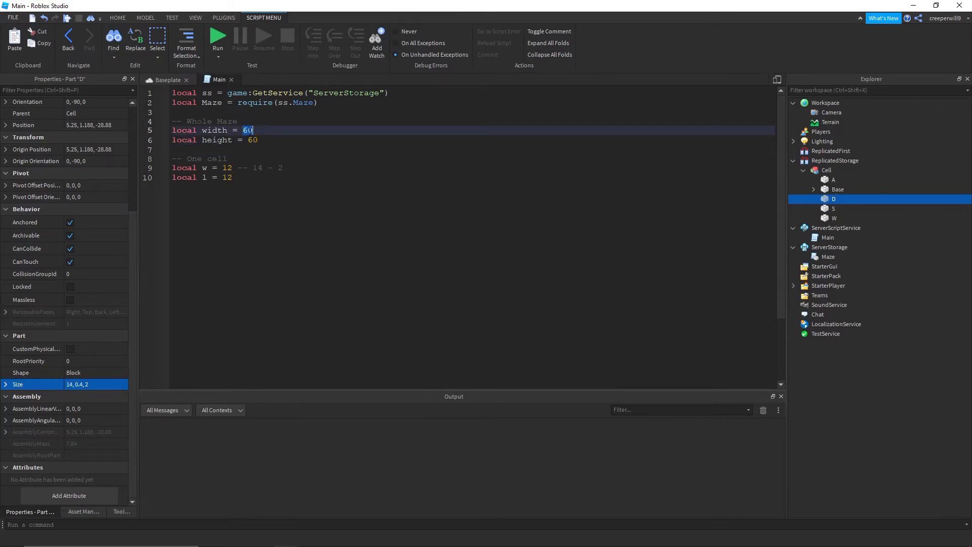
type("240")
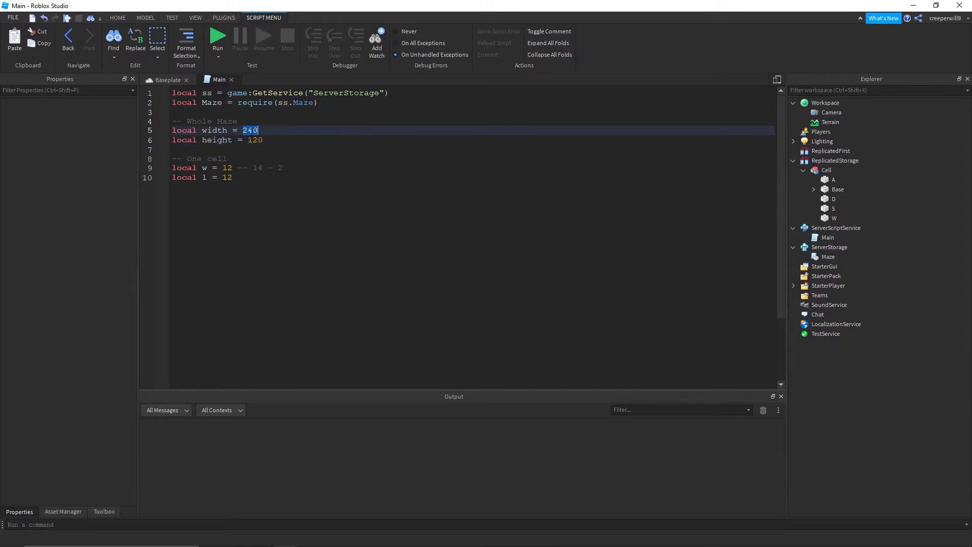
type("120")
type("l")
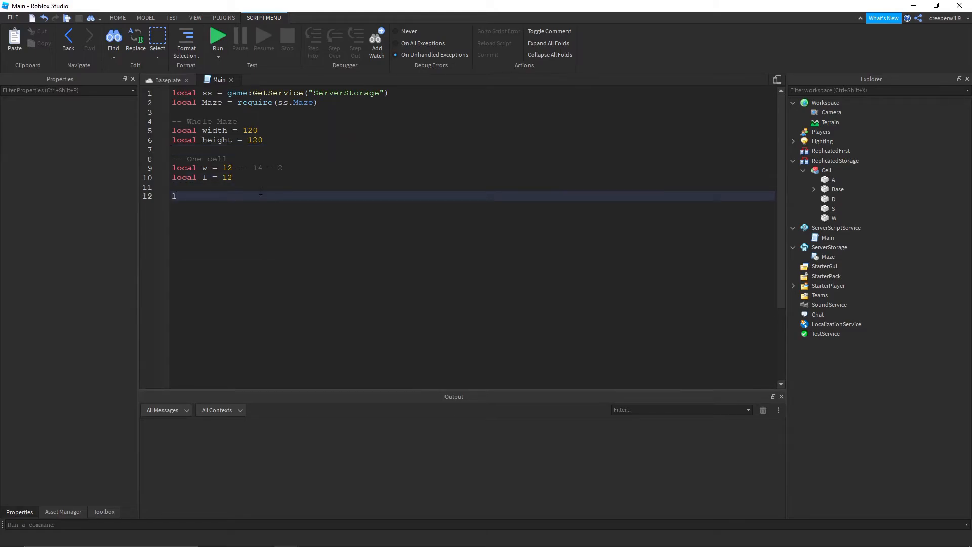
Add local cols = math.floor(width/w) and local rows = math.floor(height/h), renaming l to h.
type("ocal cold")
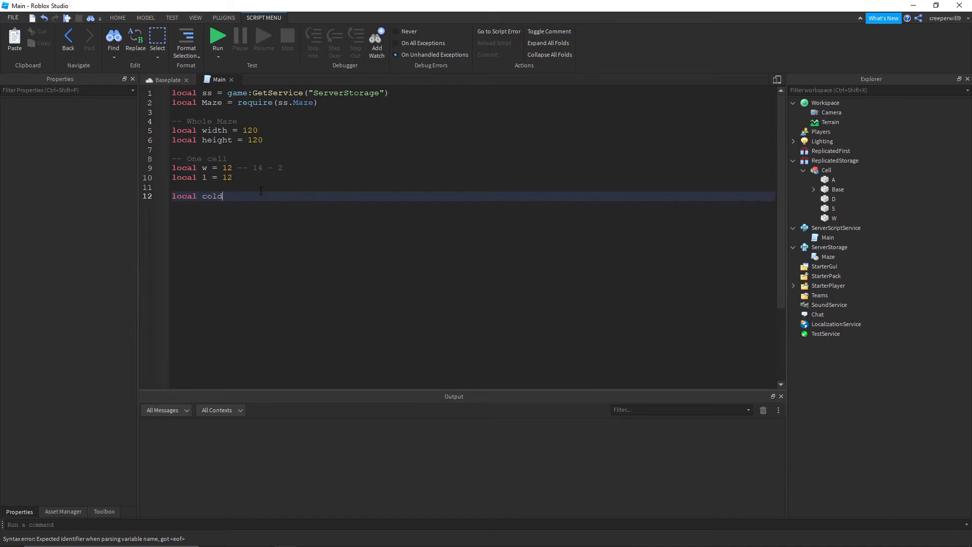
type("s =")
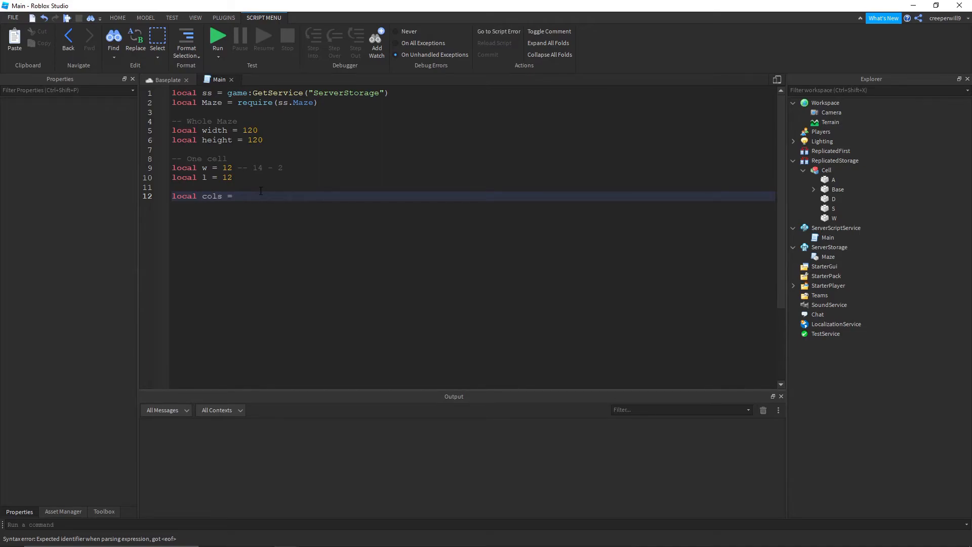
type("width")
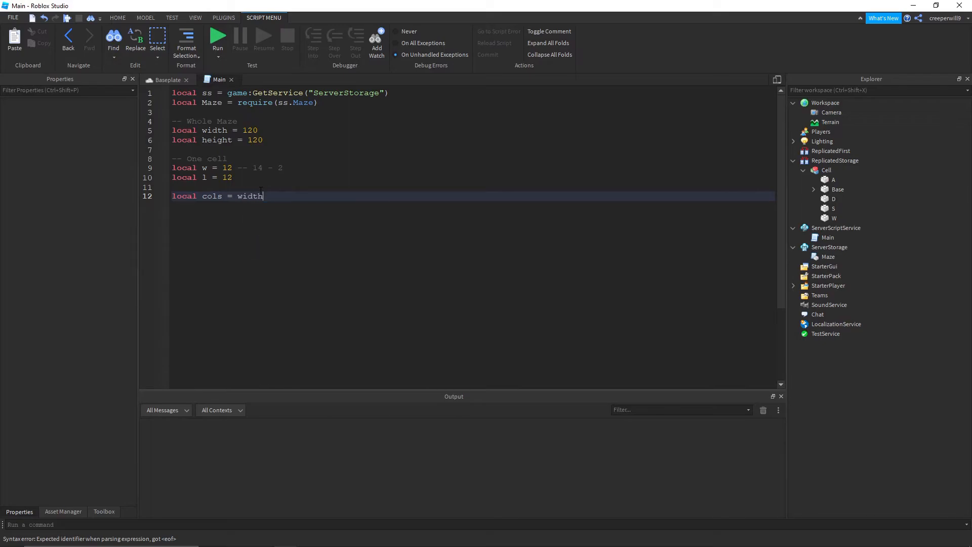
type("/w")
left_click(473, 177)
type("h")
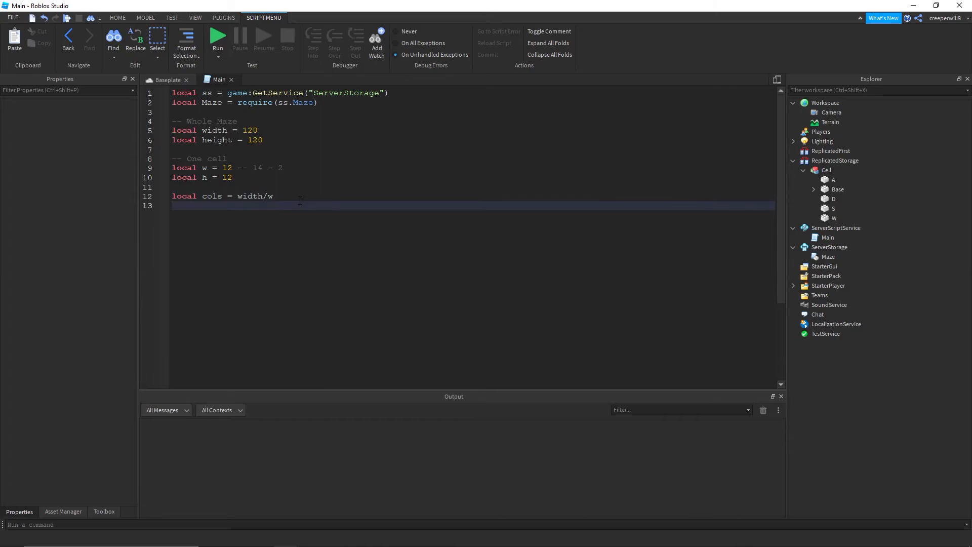
type("local rows = w")
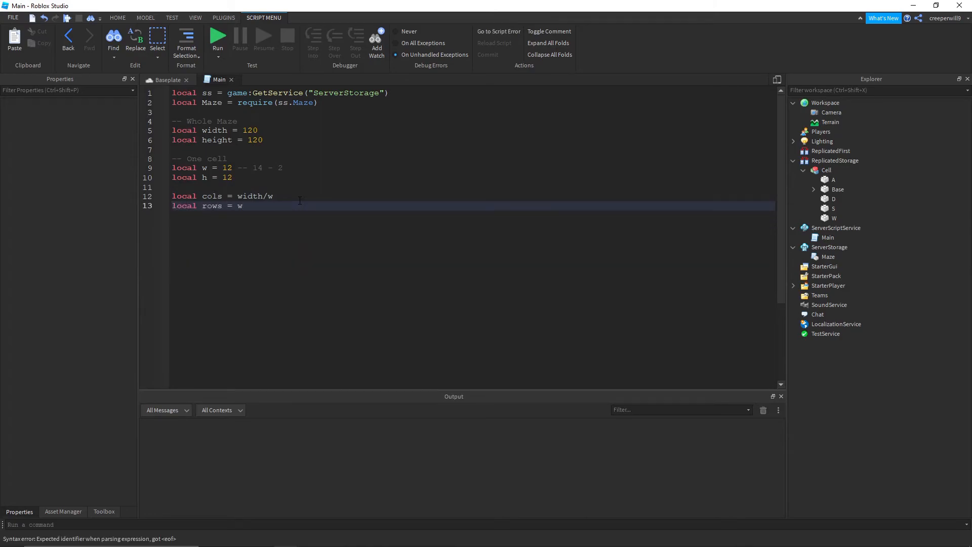
type("eight/h")
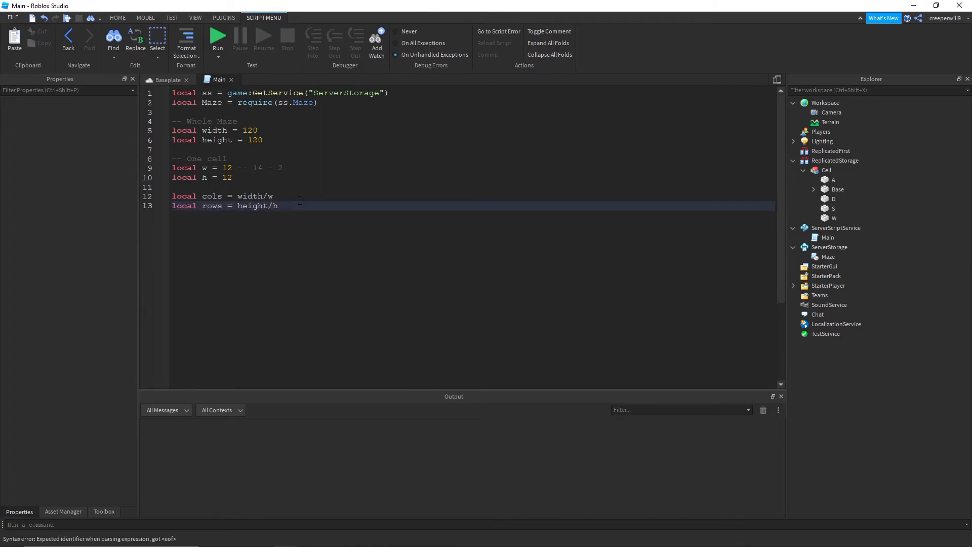
double_click(255, 196)
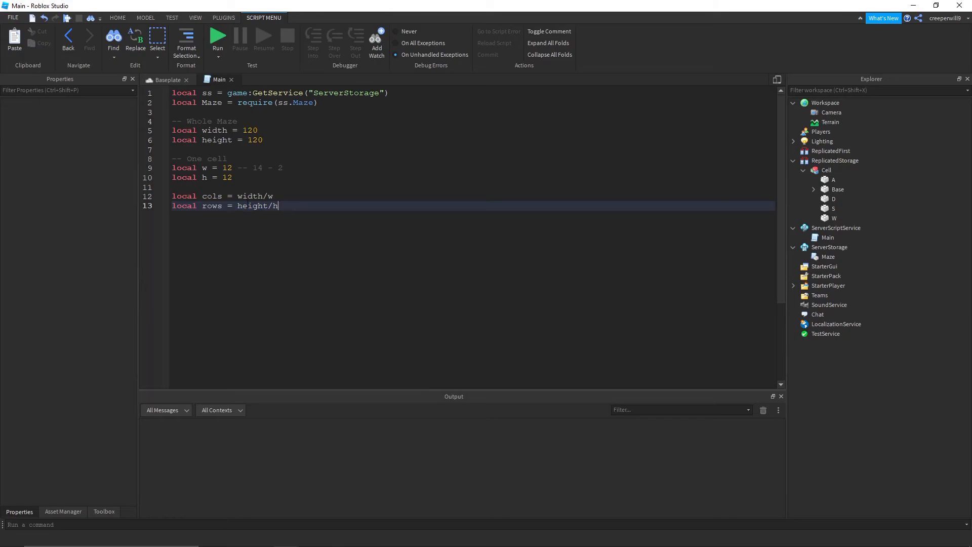
double_click(249, 196)
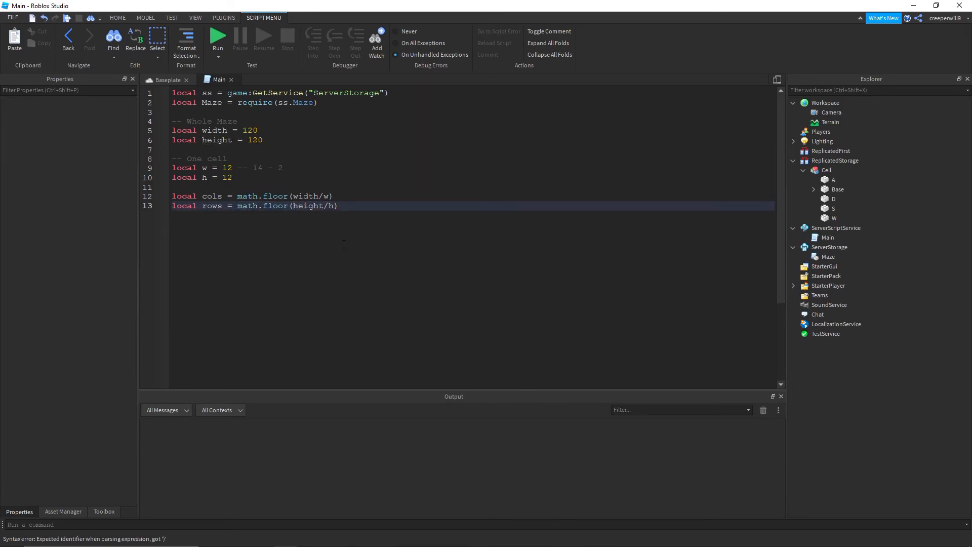
Add print(cols,rows) at the end and run the game, outputting 10 10.
key("enter")
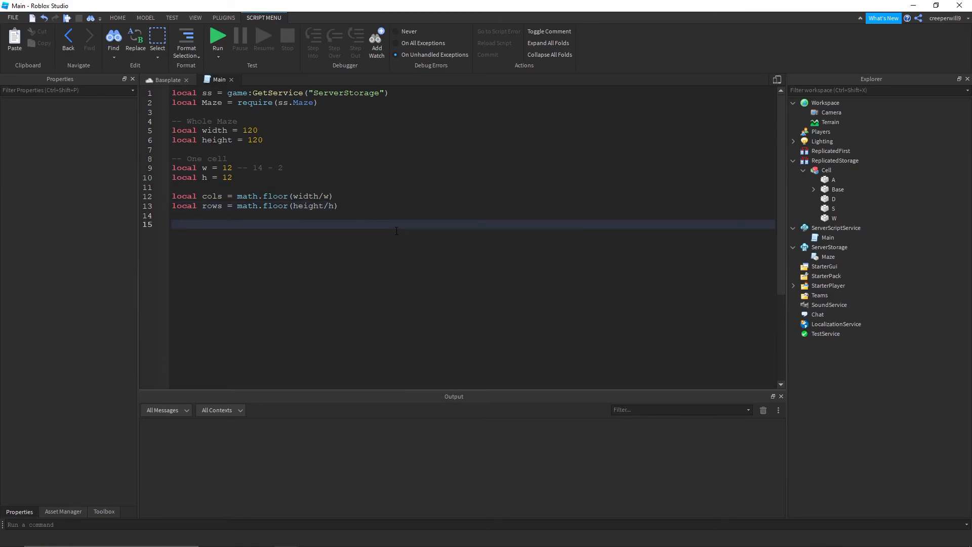
type("print(cols,rows")
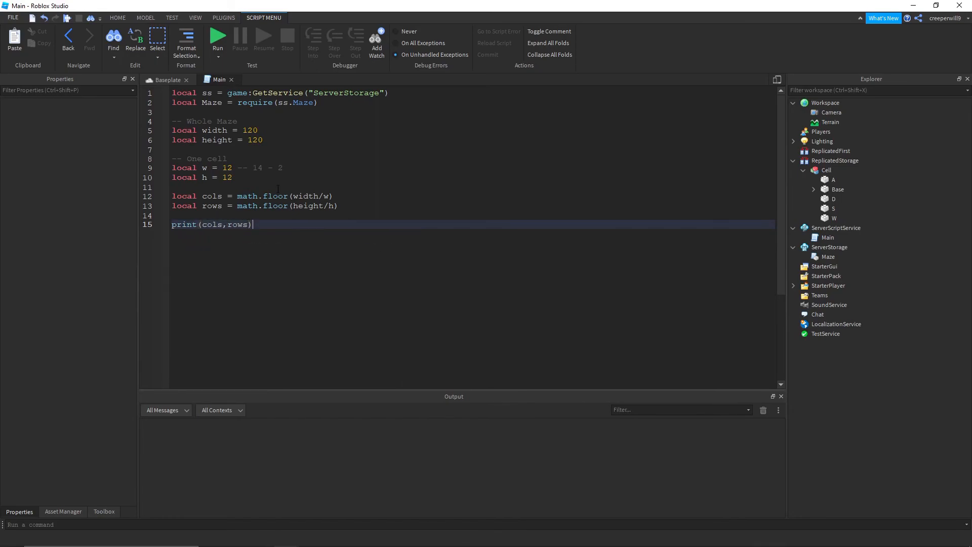
left_click(163, 80)
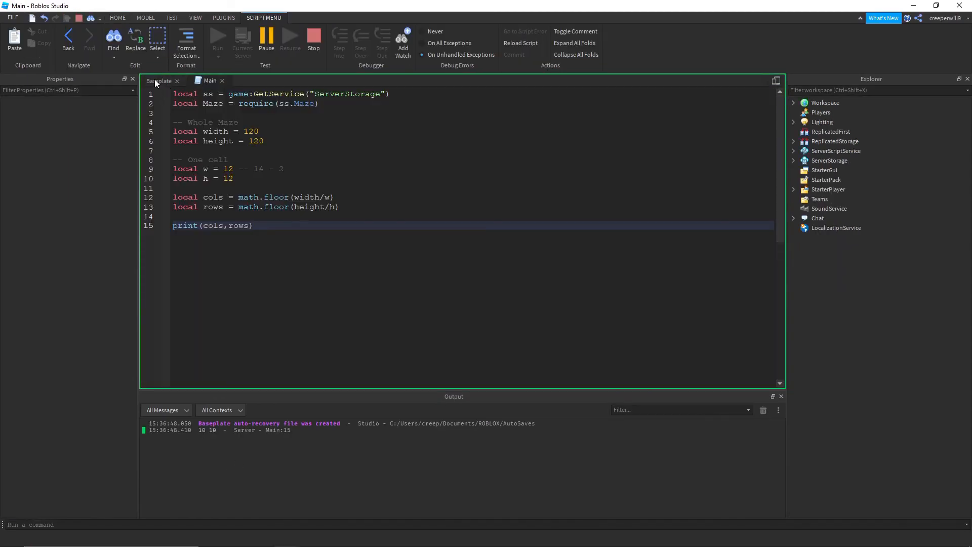
Stop the play test and run again from the Baseplate tab, printing 10 10 once more.
left_click(166, 81)
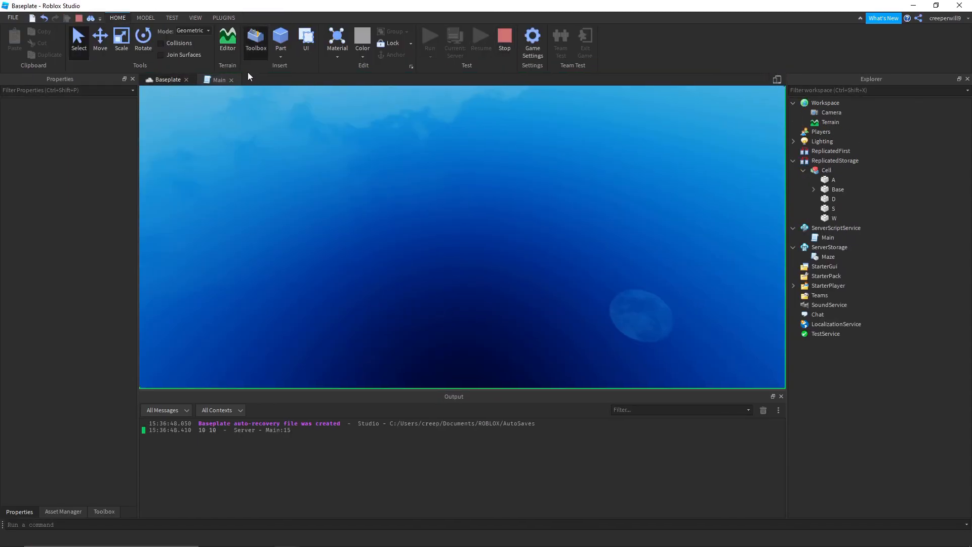
left_click(218, 79)
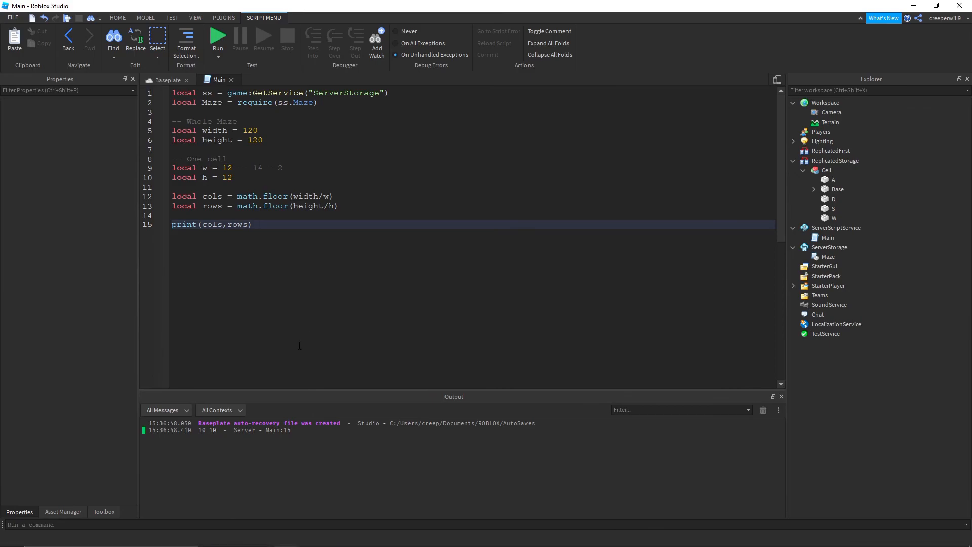
left_click(165, 80)
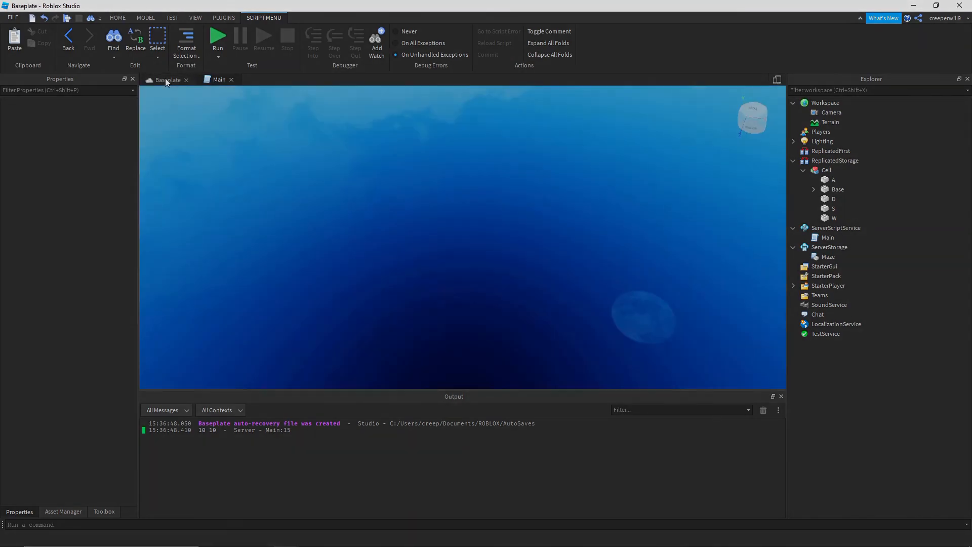
left_click(117, 18)
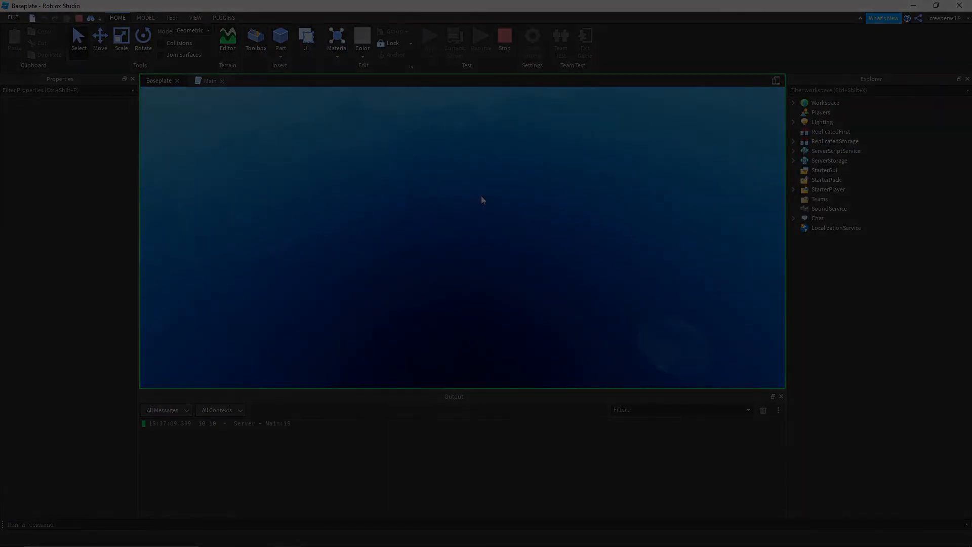